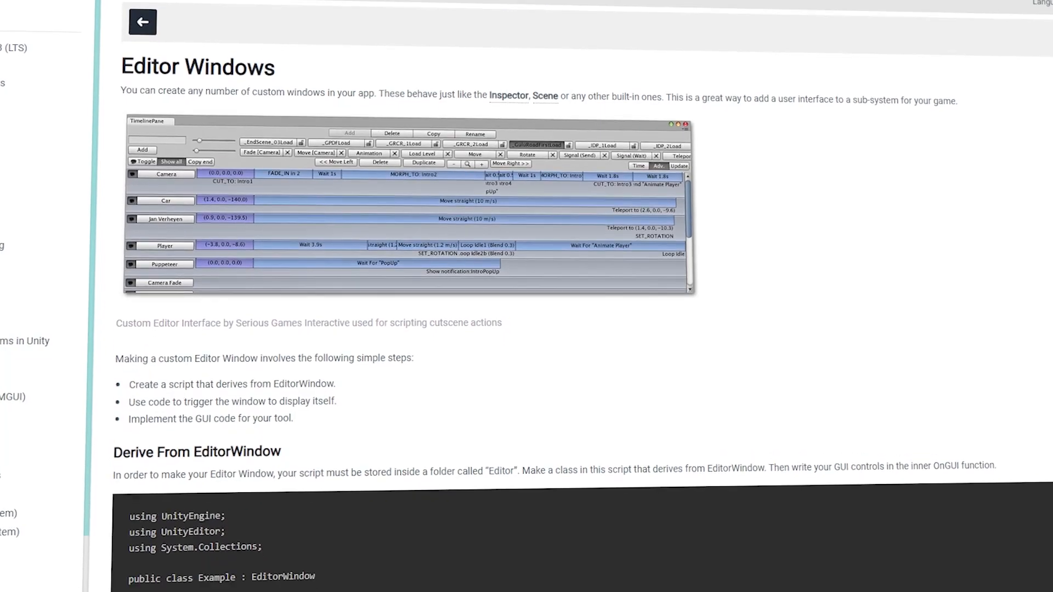
# - Scroll the Editor Windows manual page down to 'Showing the window'
pyautogui.scroll(-3)
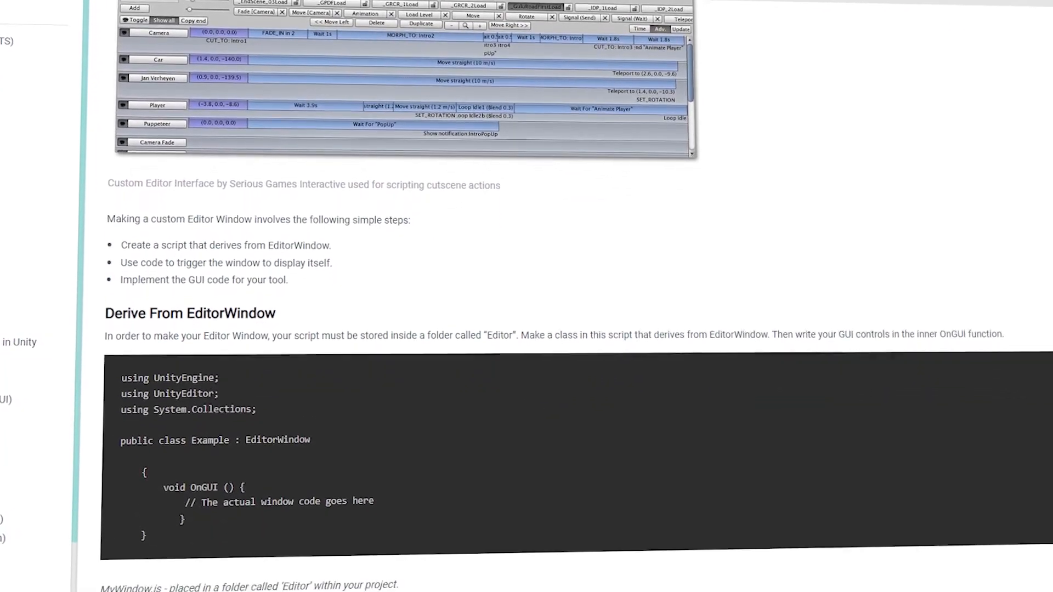
pyautogui.scroll(-3)
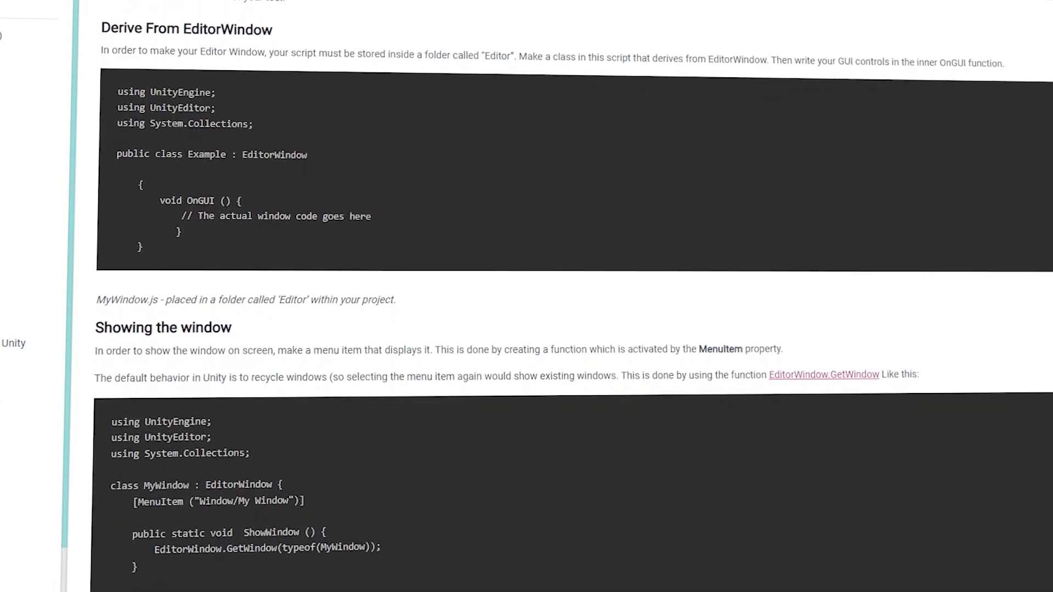
pyautogui.scroll(-3)
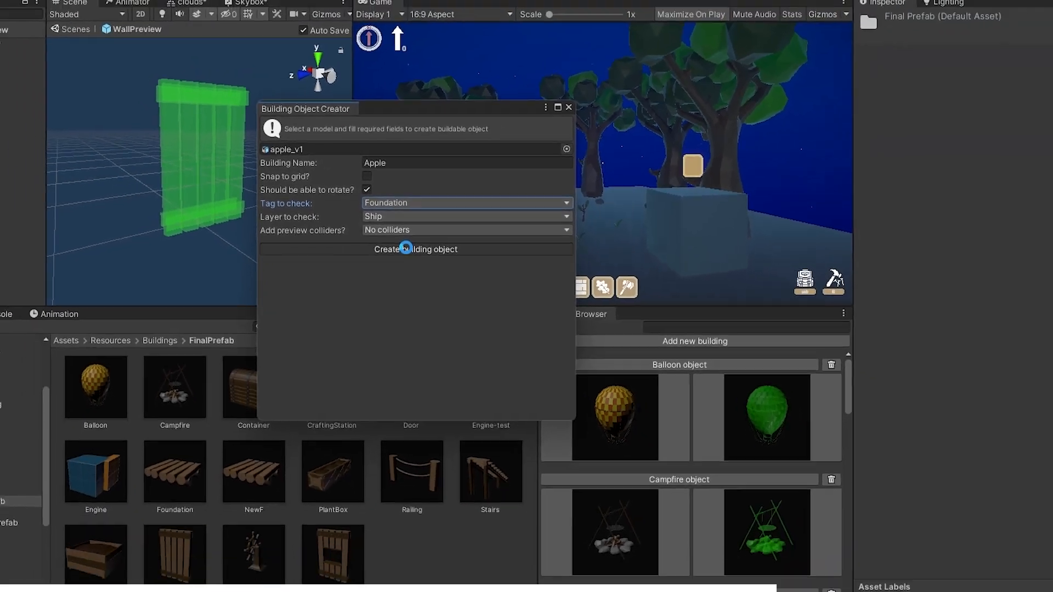
# - Create the Apple building object from the filled Building Object Creator fields
pyautogui.click(416, 249)
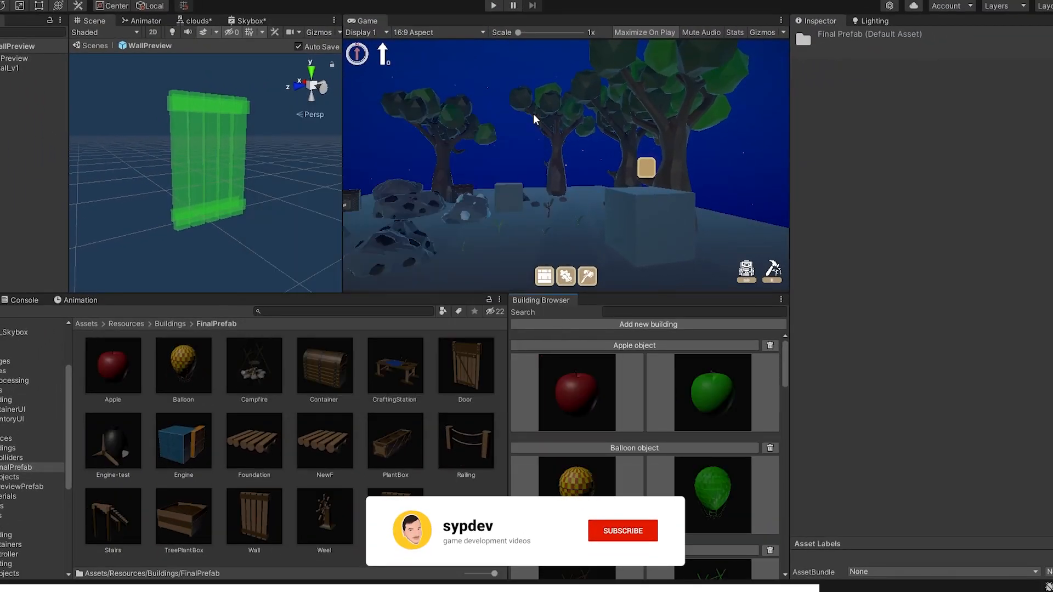
pyautogui.click(113, 363)
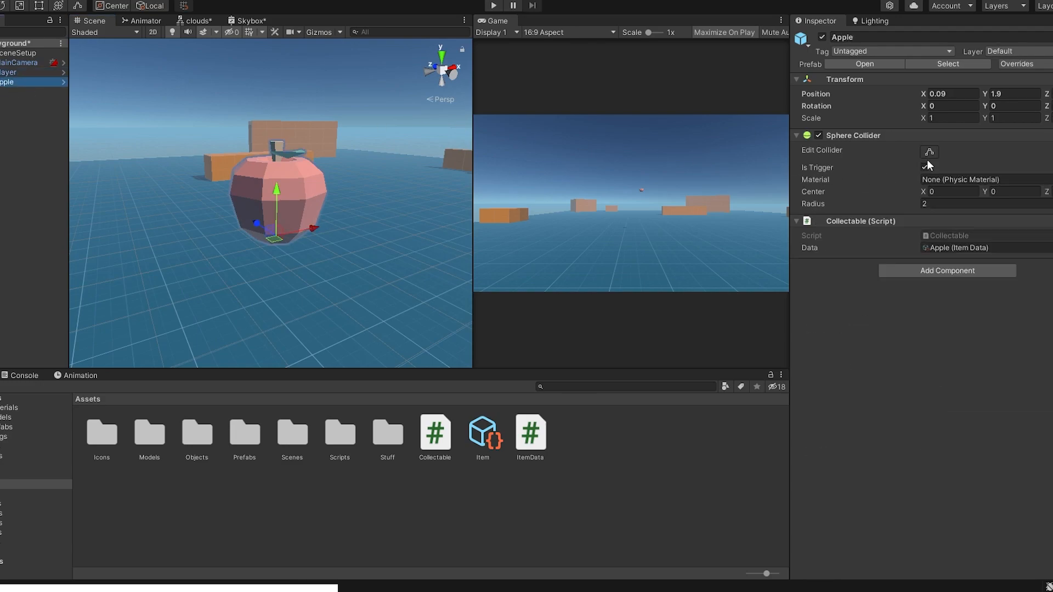
# - Inspect the Apple collectable, then select apple(Clone) to view its Box Collider and Rigidbody
pyautogui.click(925, 167)
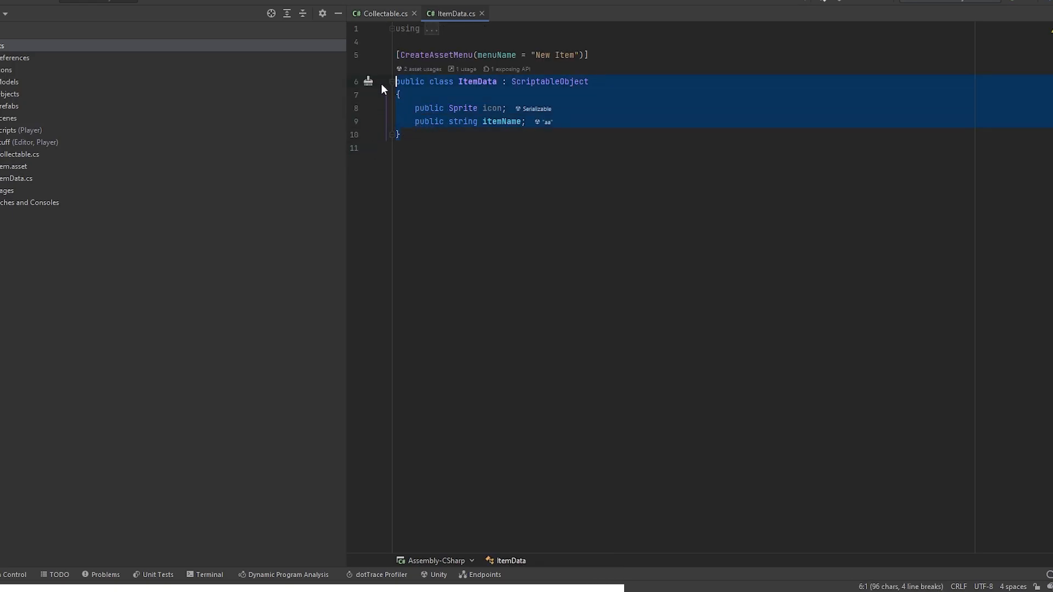
pyautogui.moveTo(191, 198)
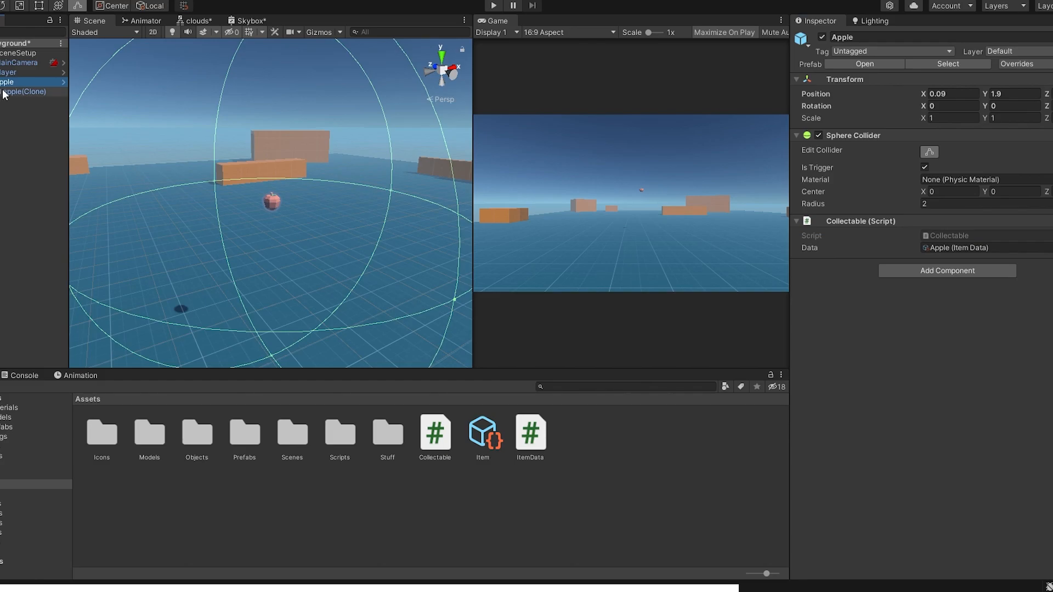
pyautogui.click(24, 92)
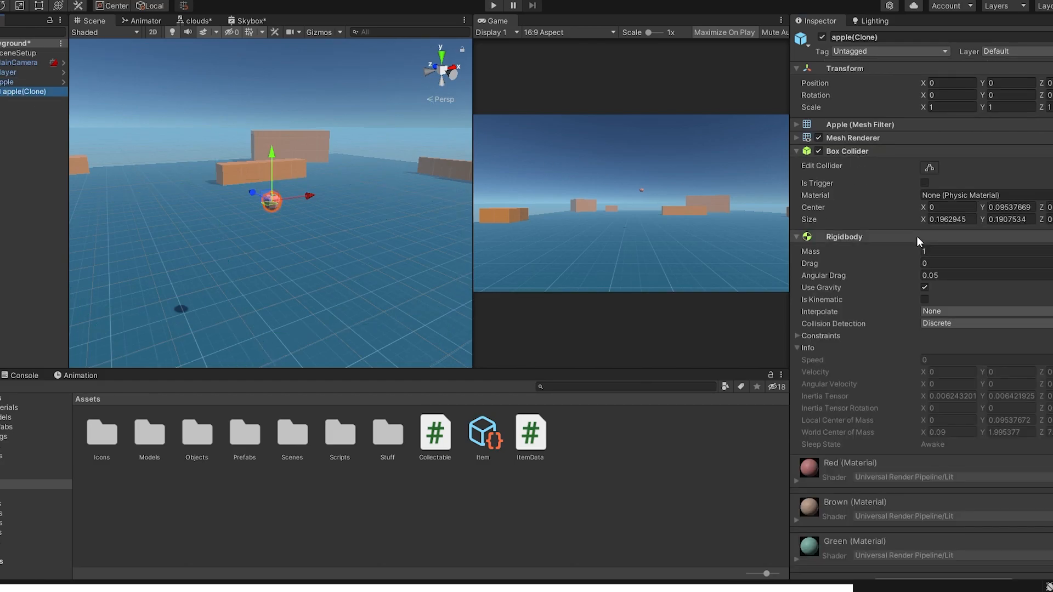
pyautogui.click(493, 6)
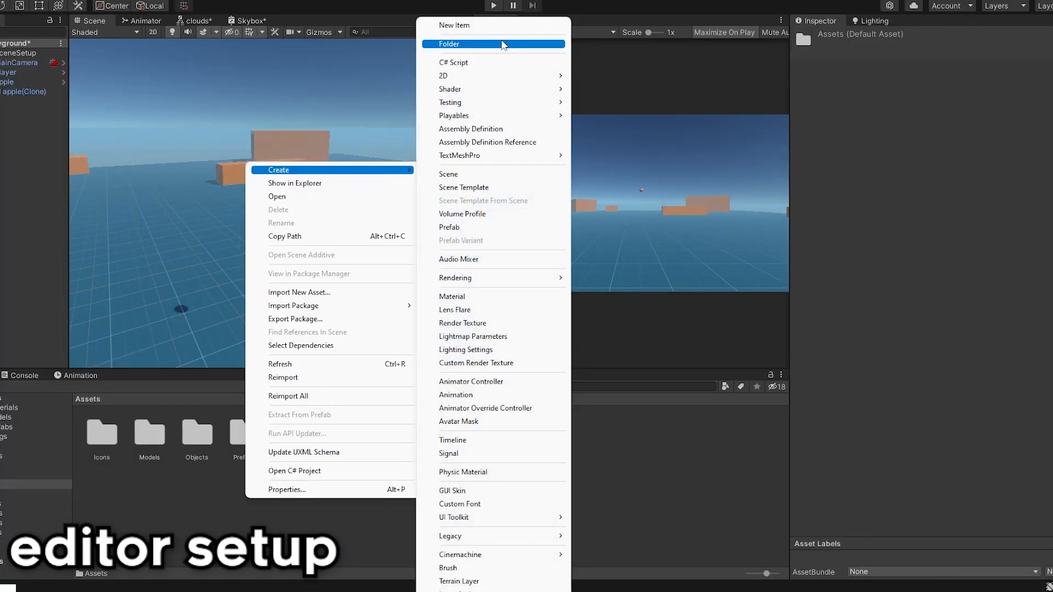
# - Add an Editor folder to Assets holding a new CreateCollectable C# script
pyautogui.click(448, 44)
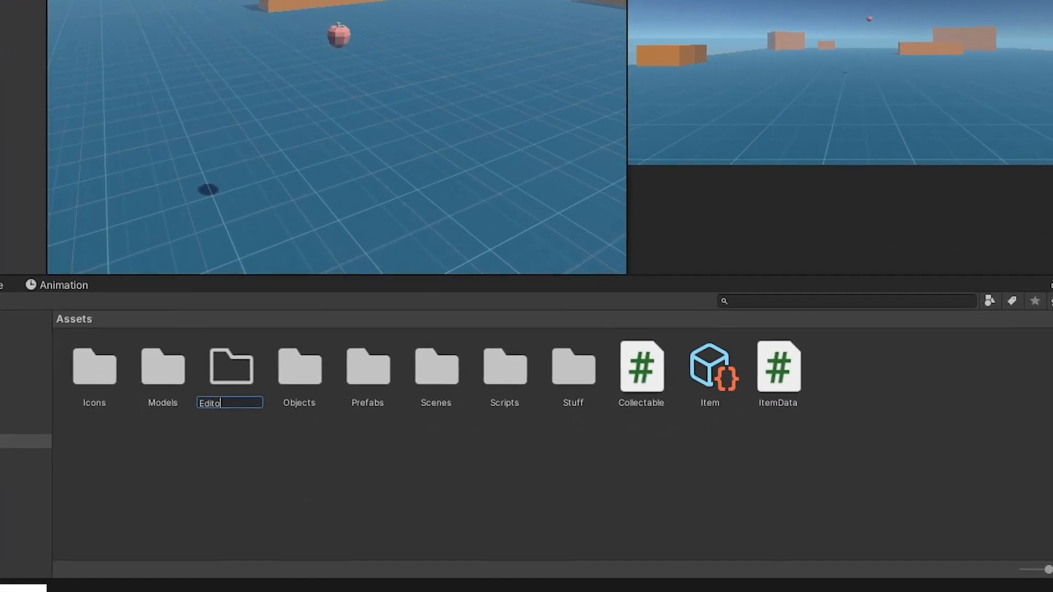
pyautogui.doubleClick(230, 367)
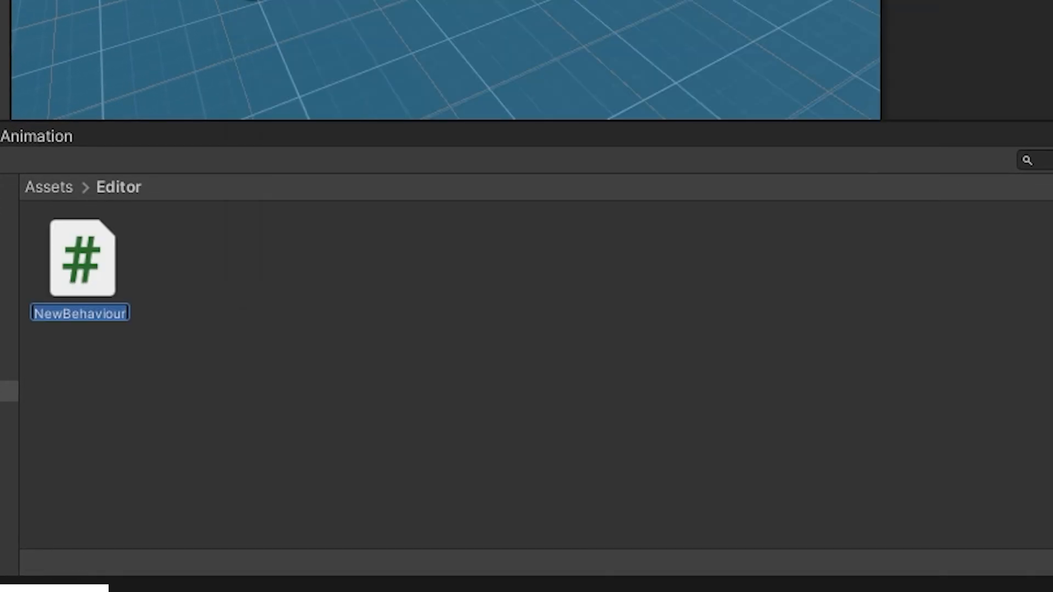
pyautogui.write('CreateColl')
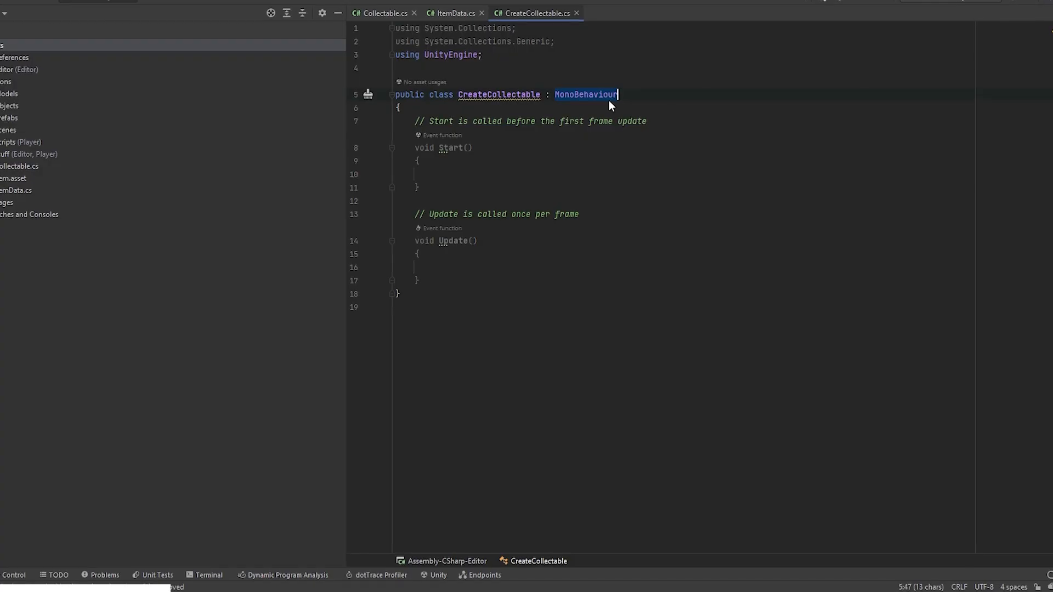
# - Make CreateCollectable an EditorWindow with static ShowWindow calling GetWindow<CreateCollectable>("Test")
pyautogui.write('EditorWindow')
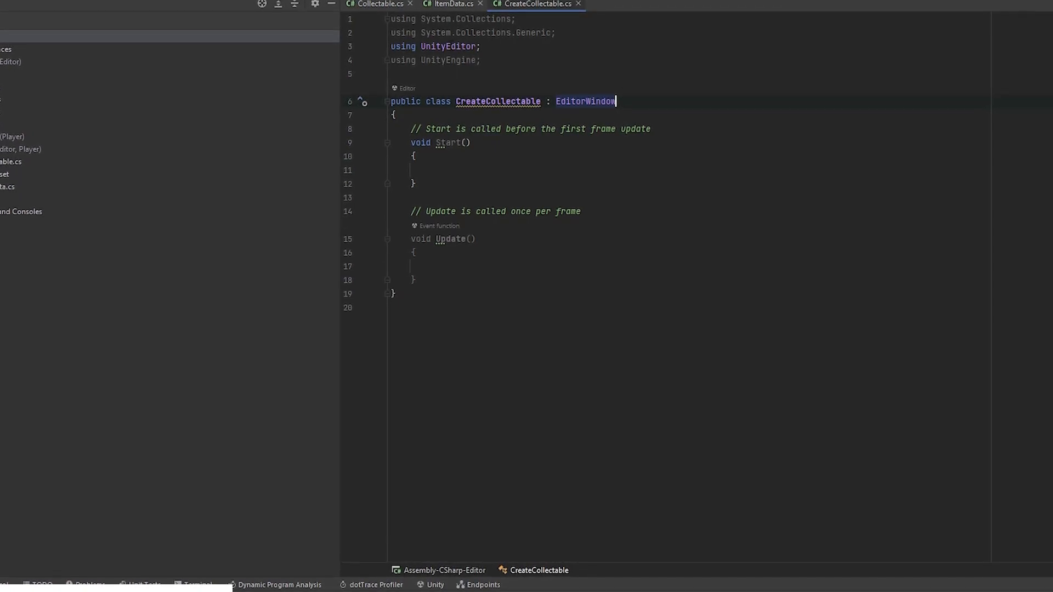
pyautogui.write('public static void')
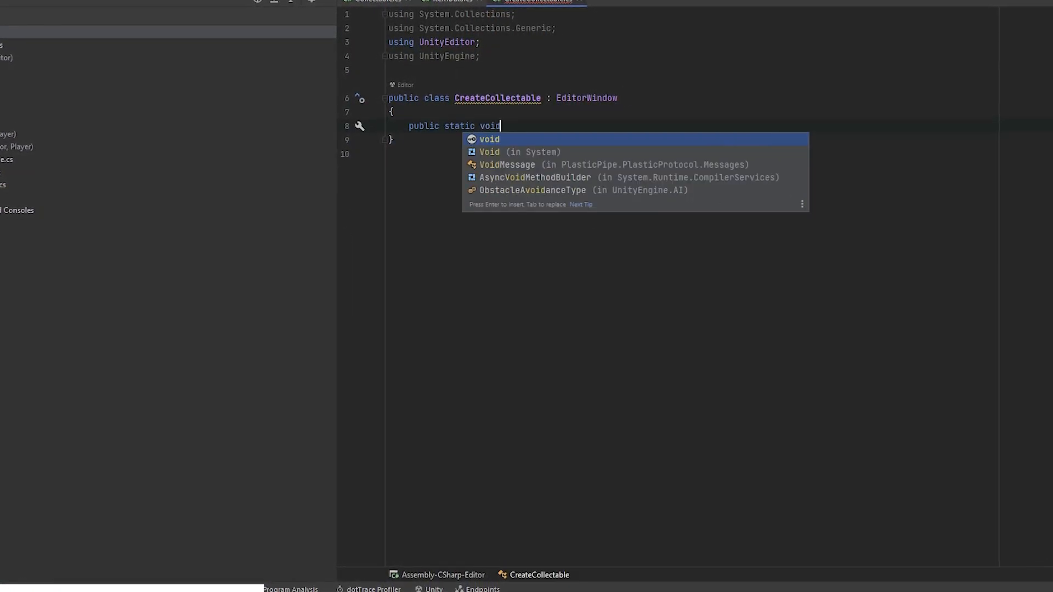
pyautogui.write('ShowWindow()')
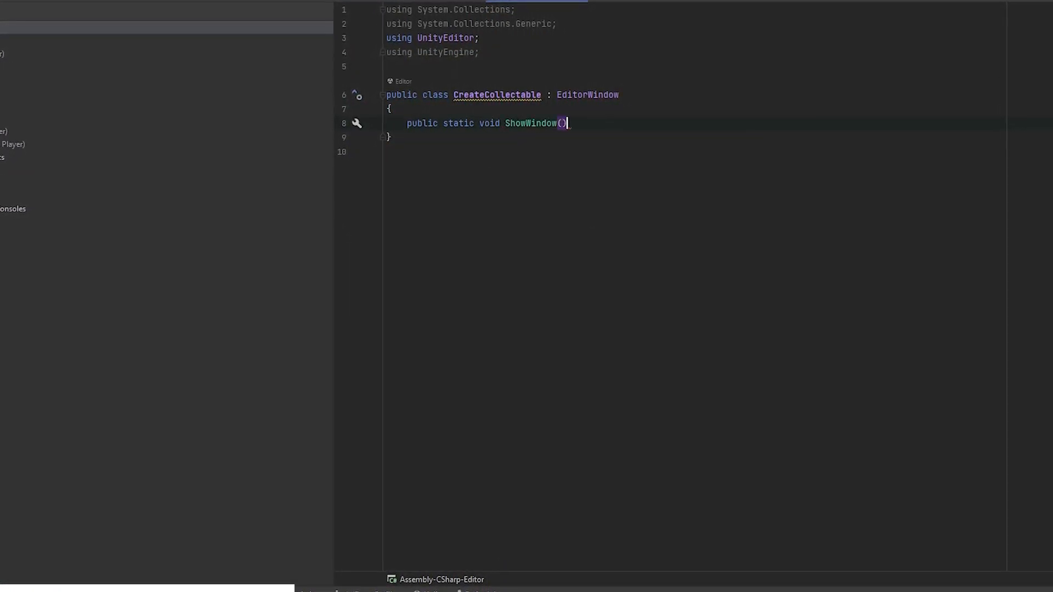
pyautogui.write('GetWindow<CreateCollectable>("Test");')
pyautogui.write('[MenuItem("")]')
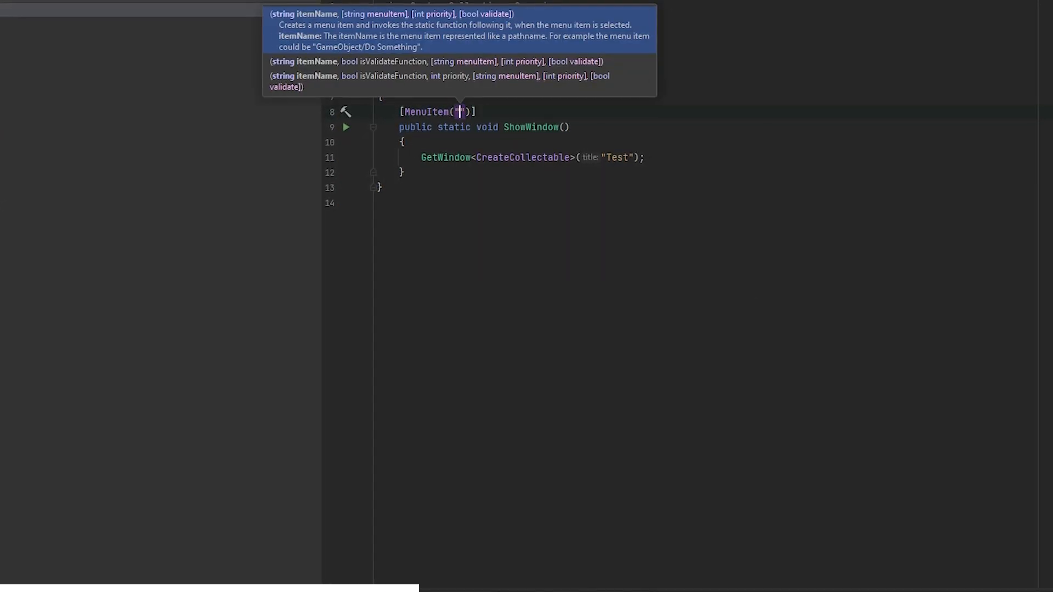
pyautogui.click(238, 25)
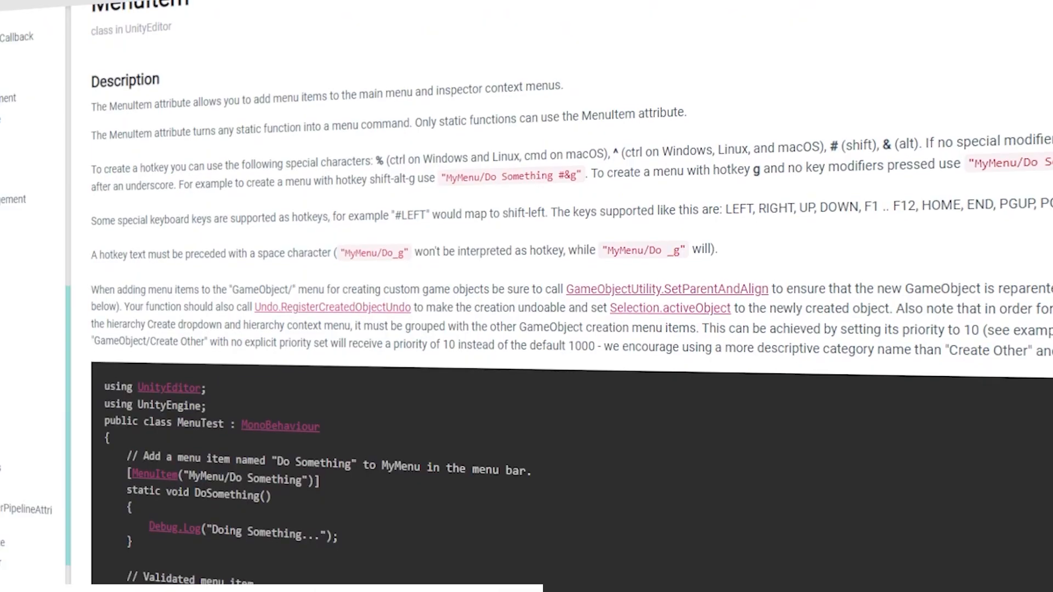
# - Scroll through the MenuItem scripting reference description and example code
pyautogui.scroll(-3)
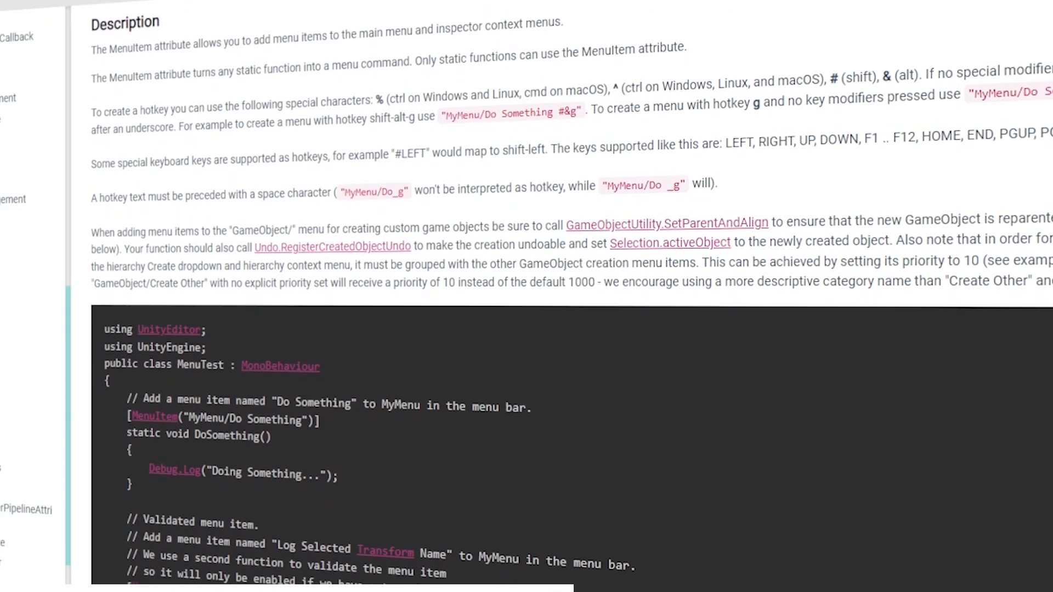
pyautogui.scroll(-3)
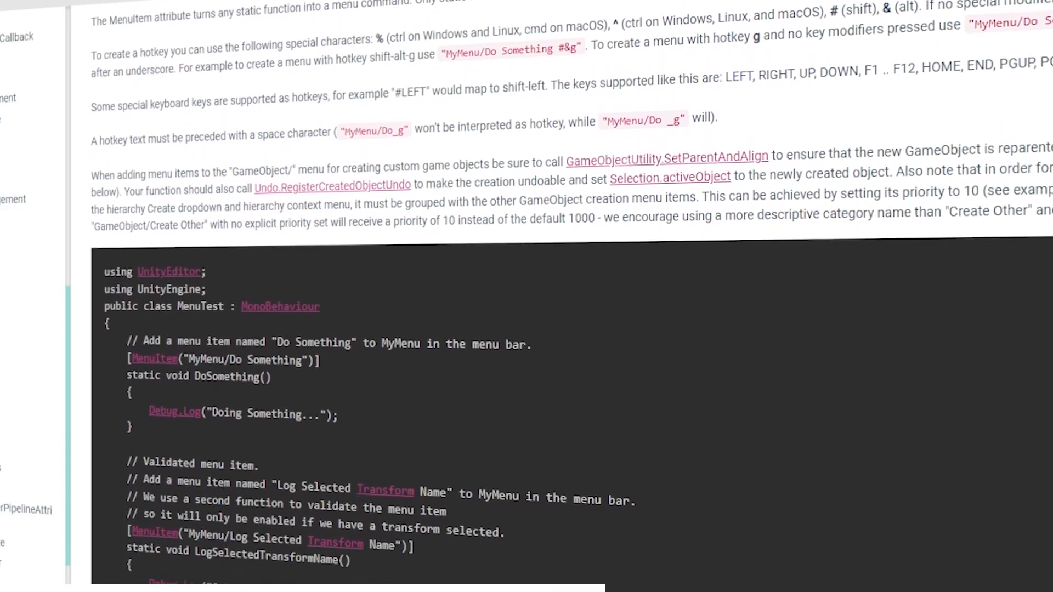
pyautogui.scroll(-3)
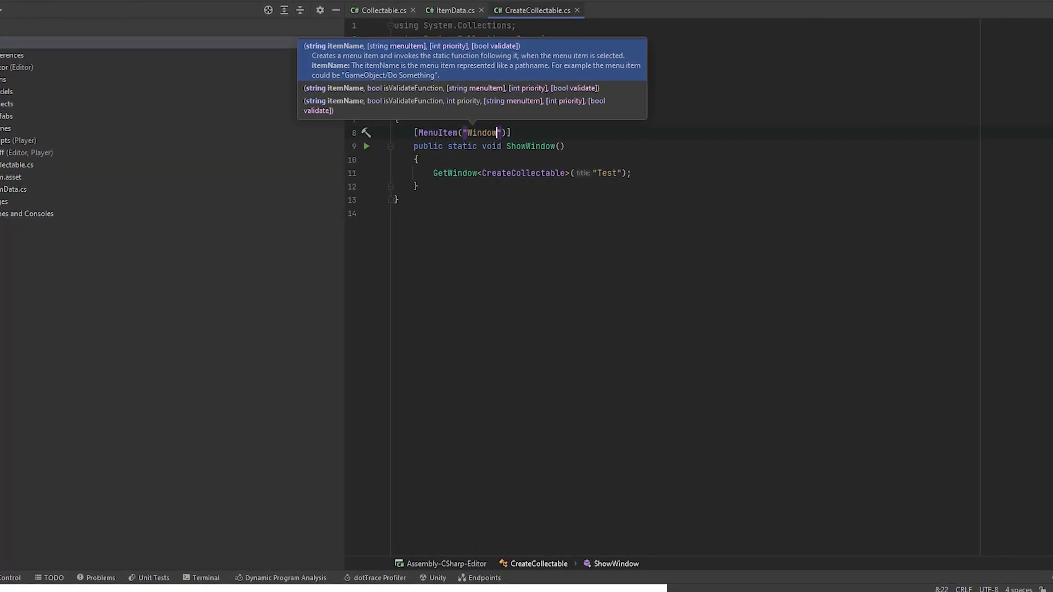
# - Set the attribute to [MenuItem("sypdev/New Collectable #m")] for a Shift+M shortcut
pyautogui.click(233, 18)
pyautogui.write('sypdev/New Collectable ')
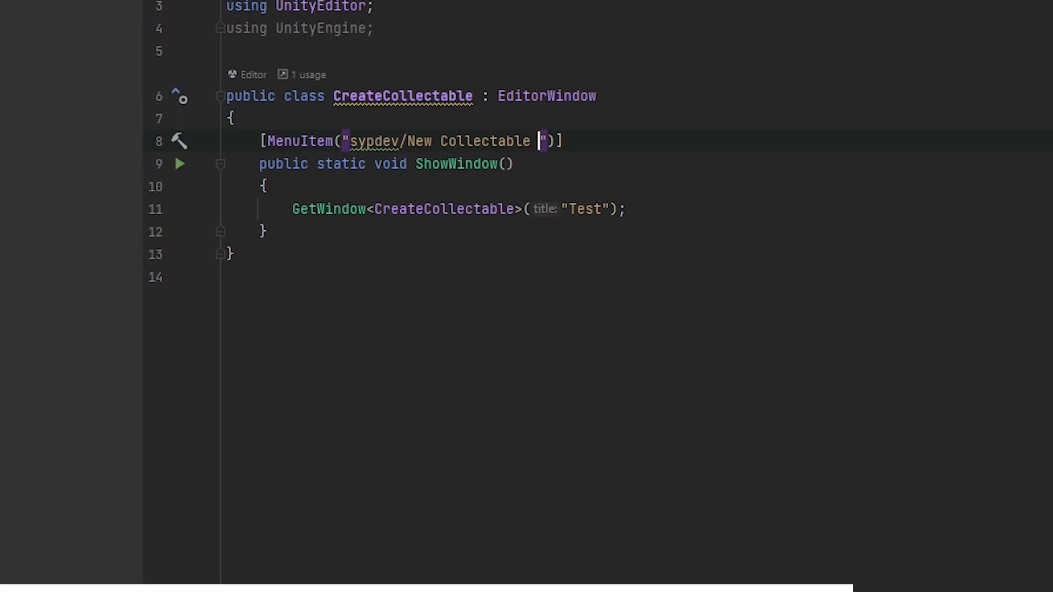
pyautogui.write('#m')
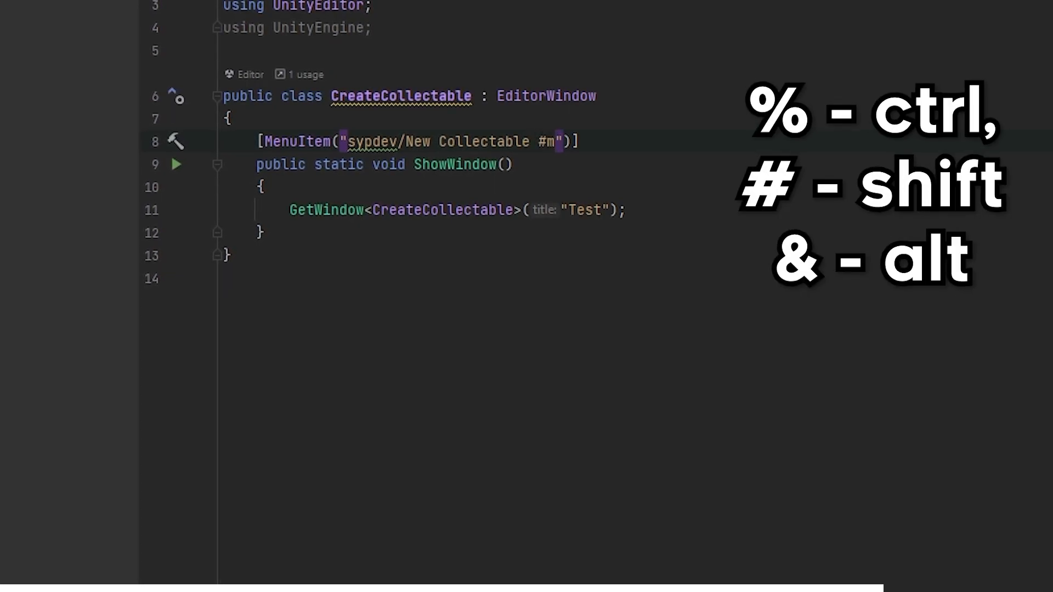
pyautogui.click(302, 40)
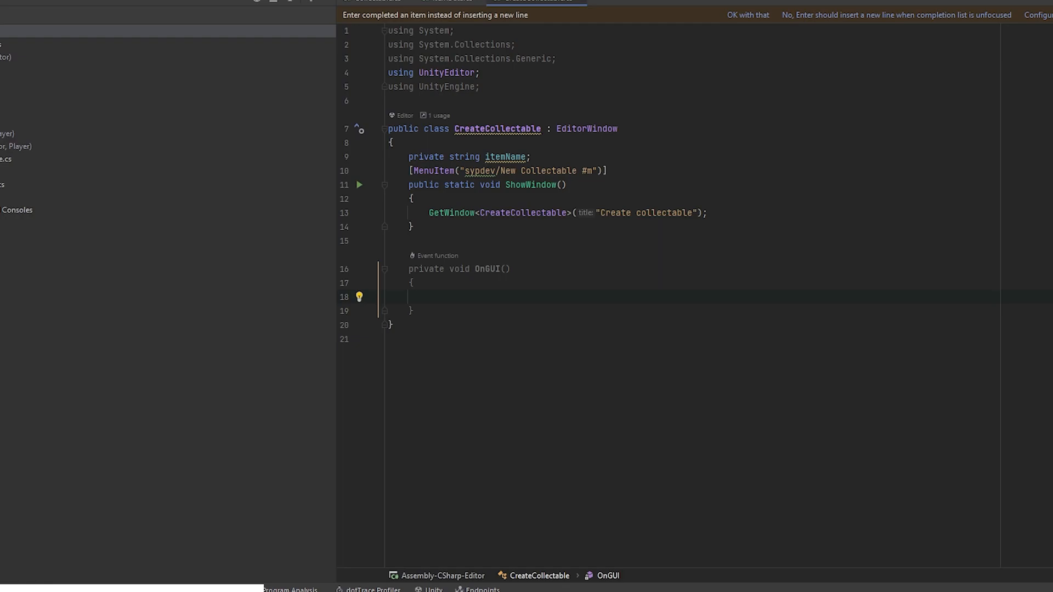
# - In OnGUI, assign itemName from EditorGUILayout.TextField labelled "Item name"
pyautogui.write('itemName = EditorGUILayout.TextField("")')
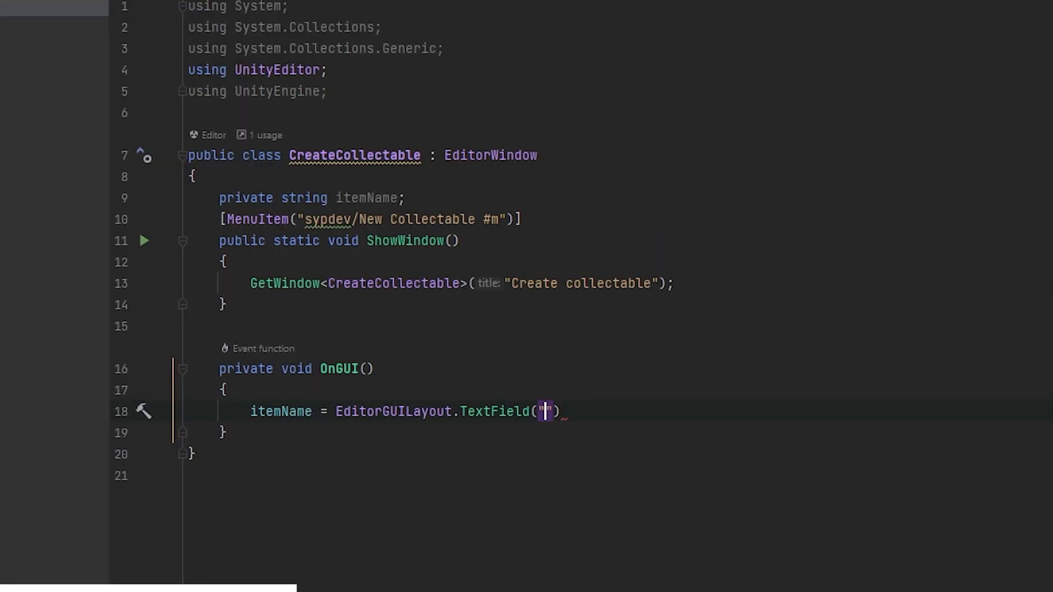
pyautogui.write('Item name:')
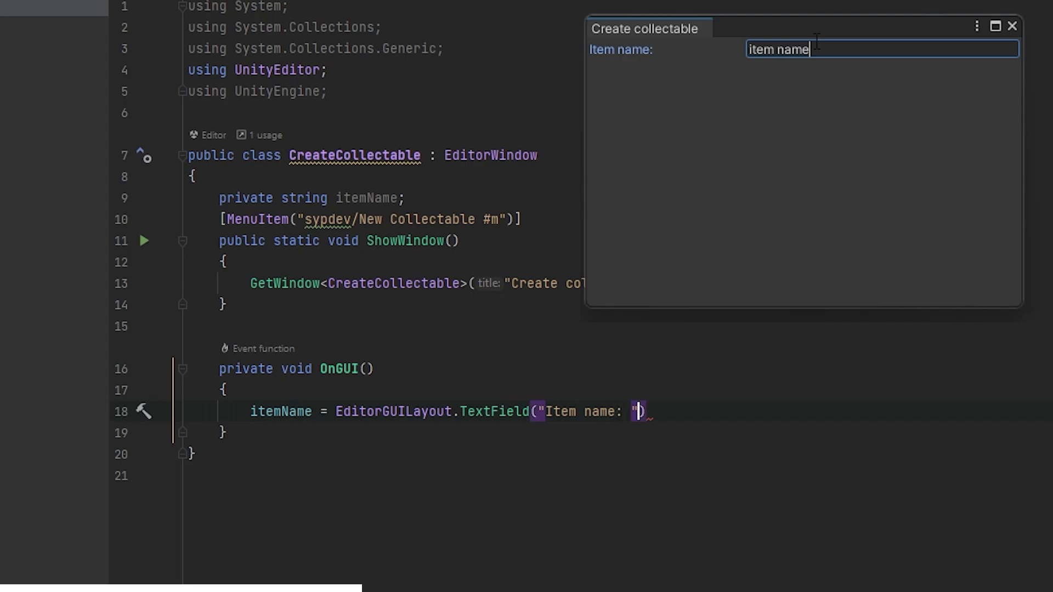
# - Add a private Sprite itemIcon field drawn as an Item icon object field
pyautogui.write('pri')
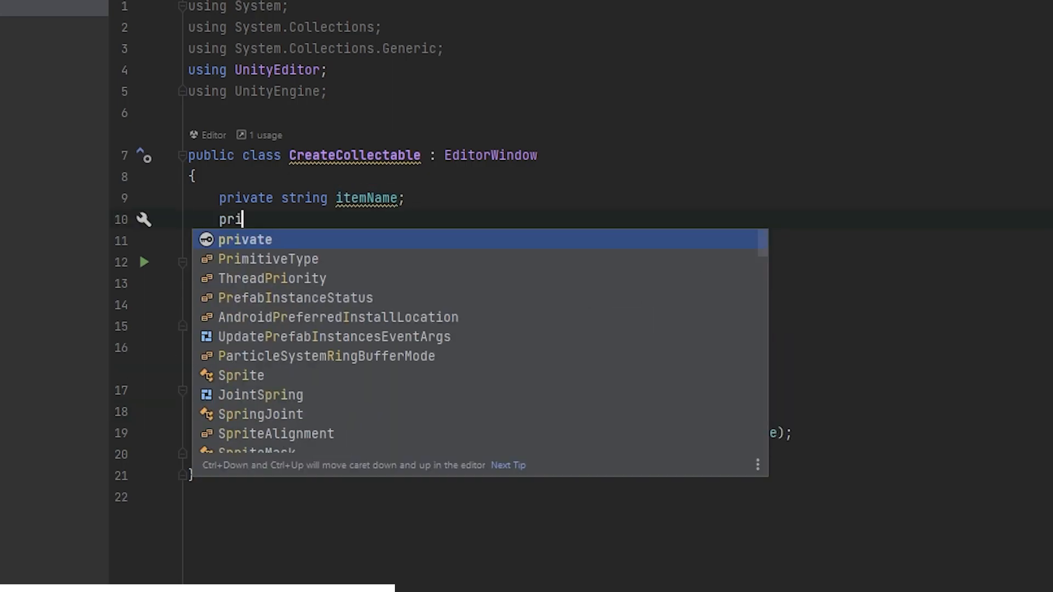
pyautogui.write('vate Sprite item')
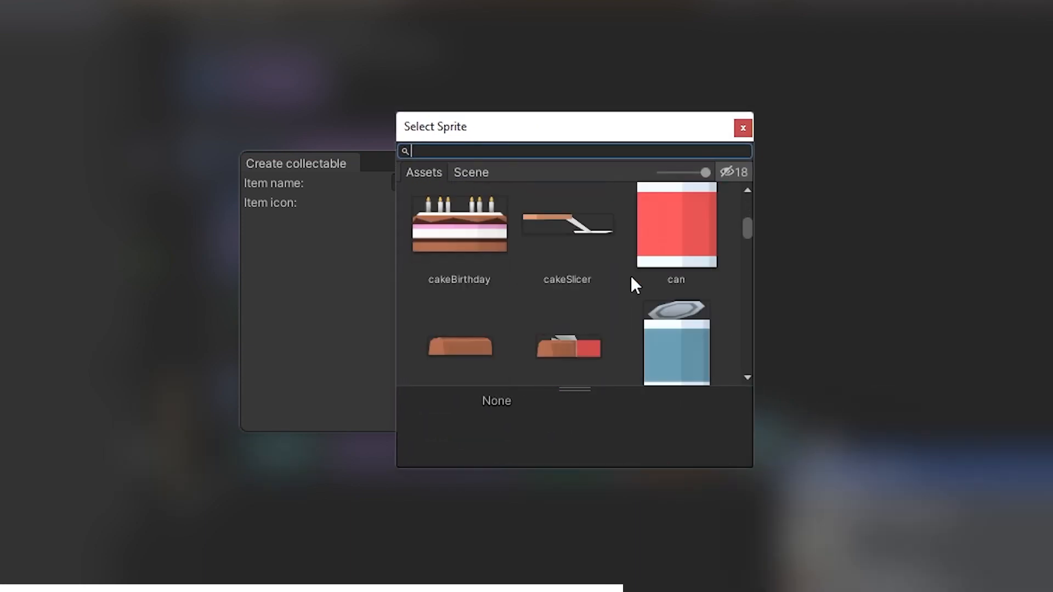
pyautogui.click(742, 128)
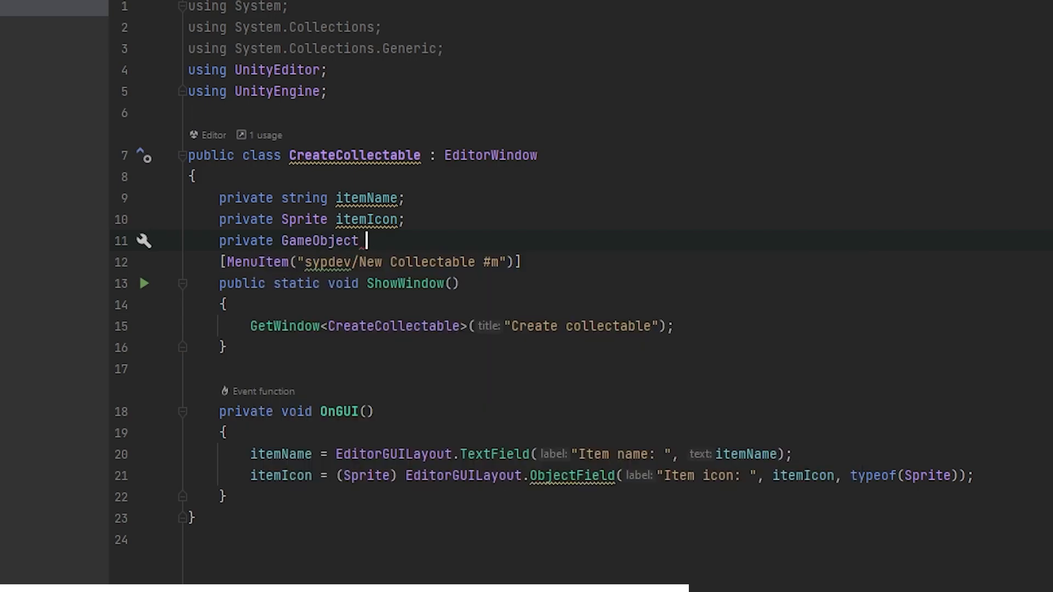
# - Name the GameObject field itemModel and check the EditorGUILayout docs
pyautogui.write('itemModel')
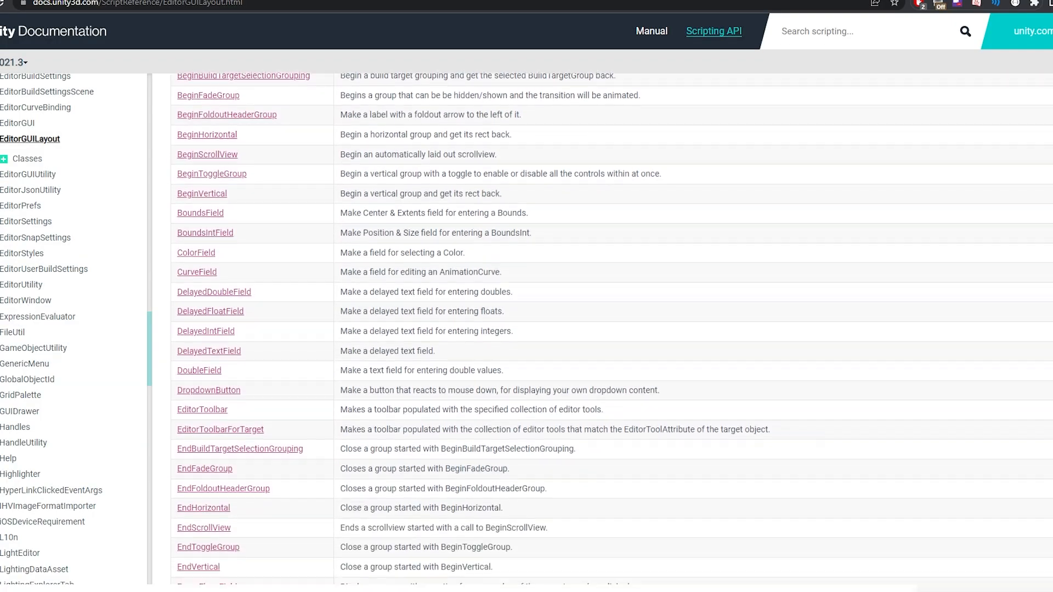
pyautogui.scroll(-3)
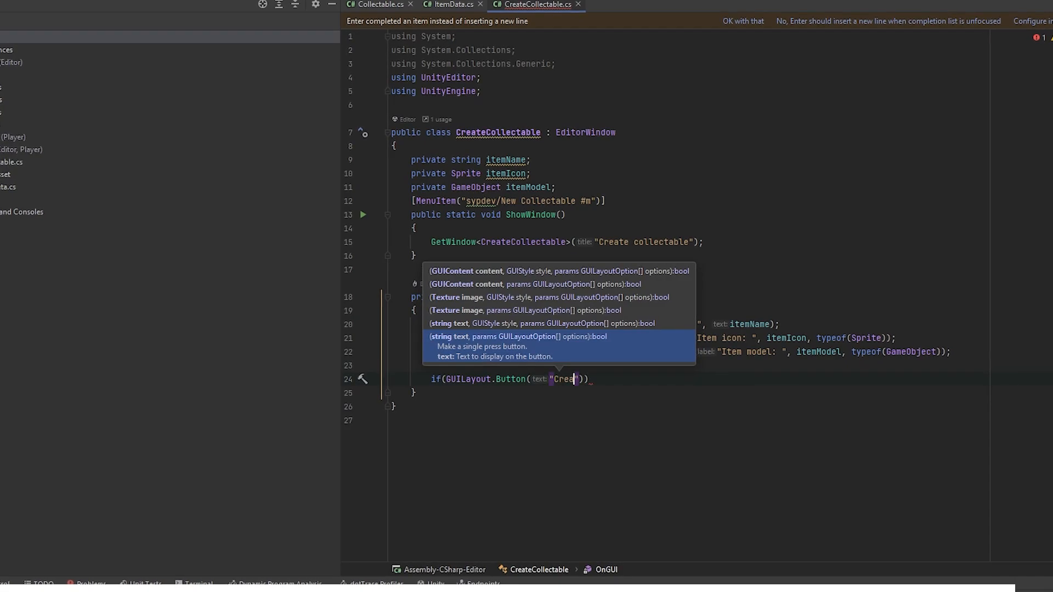
# - Spawn a GameObject named itemName with a radius-2 trigger sphere collider and Collectable component
pyautogui.write('te collectable')
pyautogui.press('Enter')
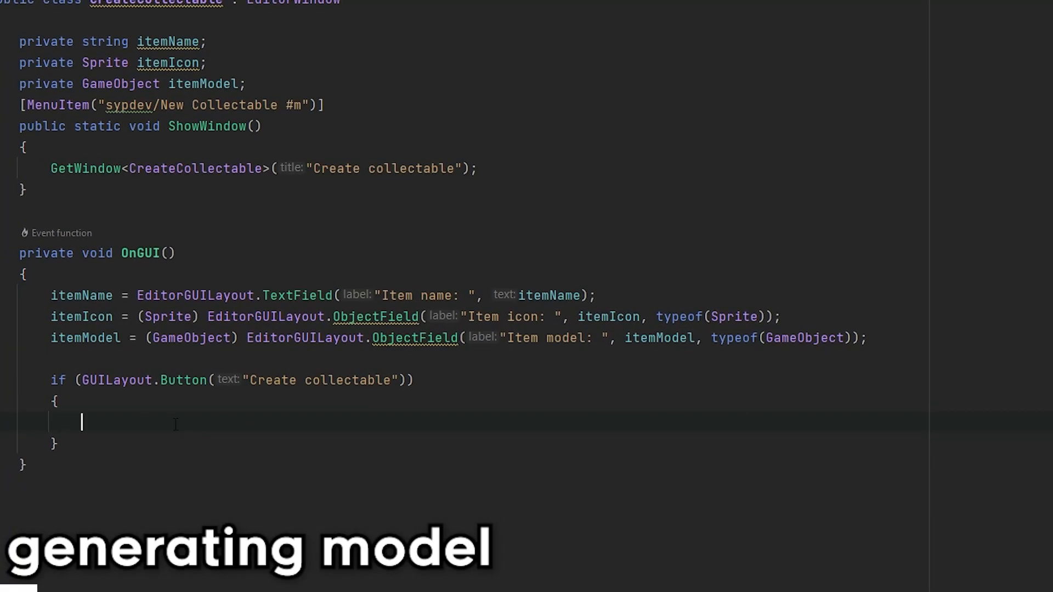
pyautogui.write('GameObject parent = new GameObject(itemName);')
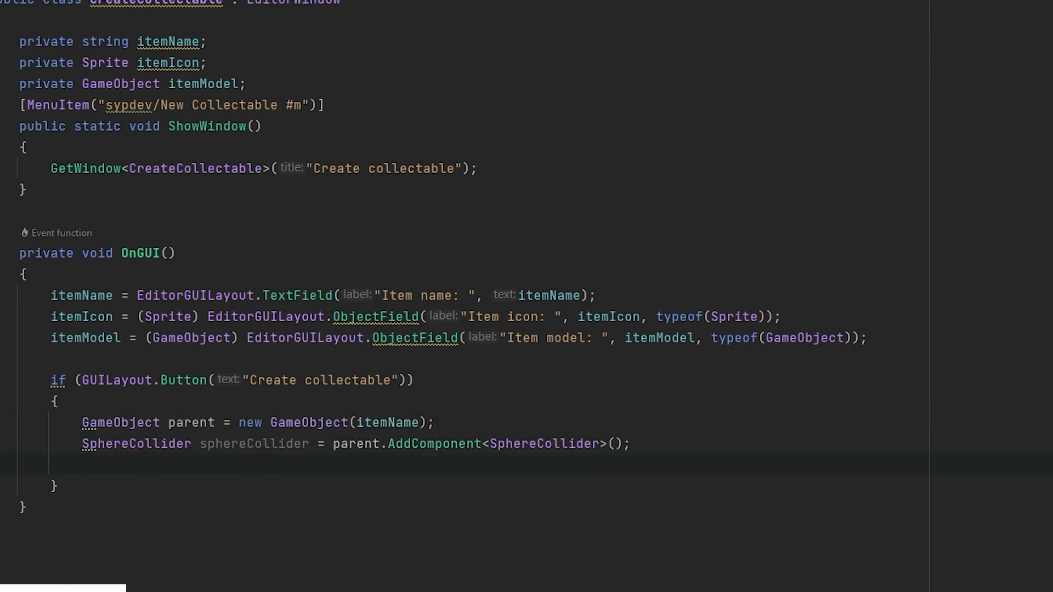
pyautogui.write('sphereCollider.radius = 2f;')
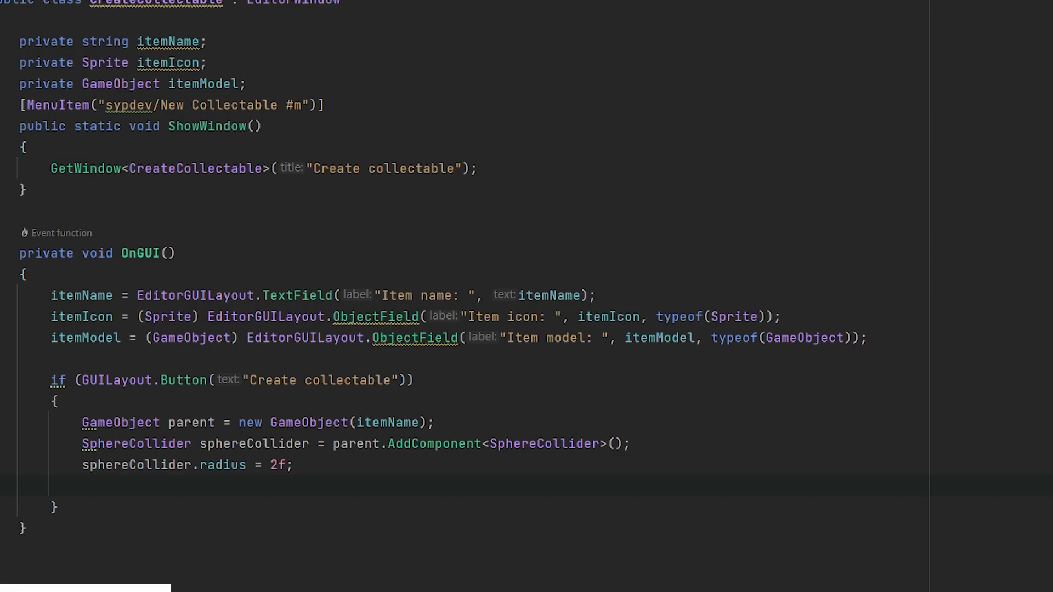
pyautogui.write('sphereCollider.isTrigger = true;')
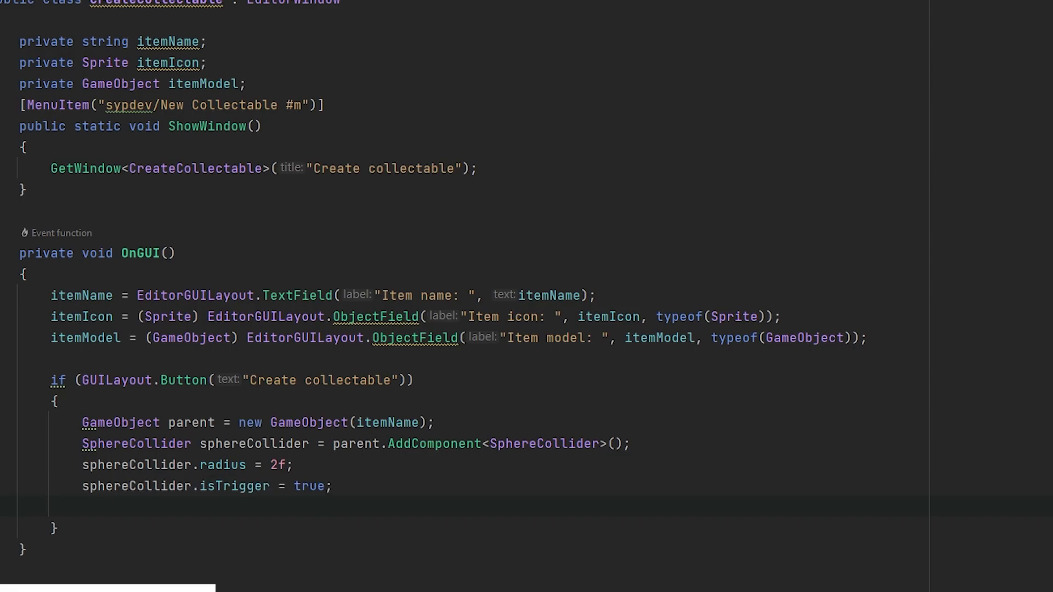
pyautogui.write('Collectable collectableScript = parent.AddComponent(typeof(Collectable)) as Collectable;')
pyautogui.write('//model child')
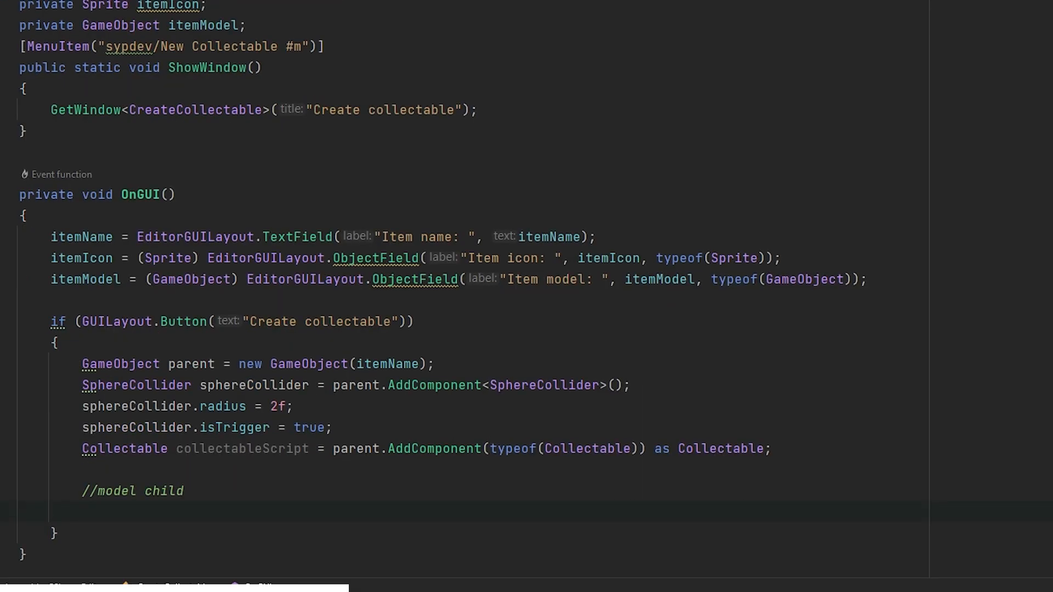
# - Instantiate the model under the parent, assign ItemData with the icon, and generate the Bag collectable
pyautogui.write('GameObject obj = Instantiate(itemModel, parent.transform);')
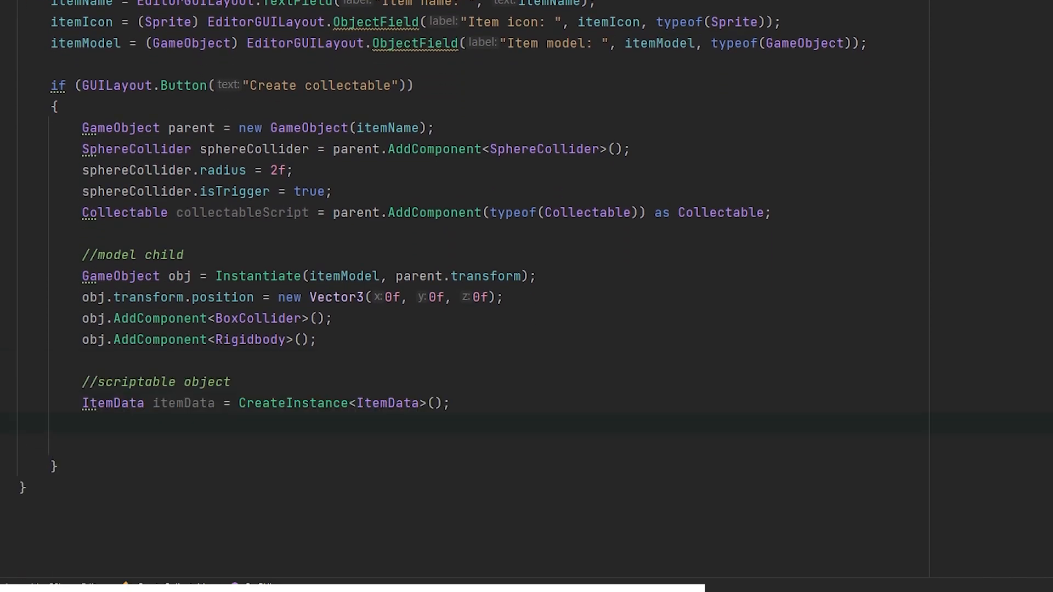
pyautogui.write('itemData.icon = itemIcon;')
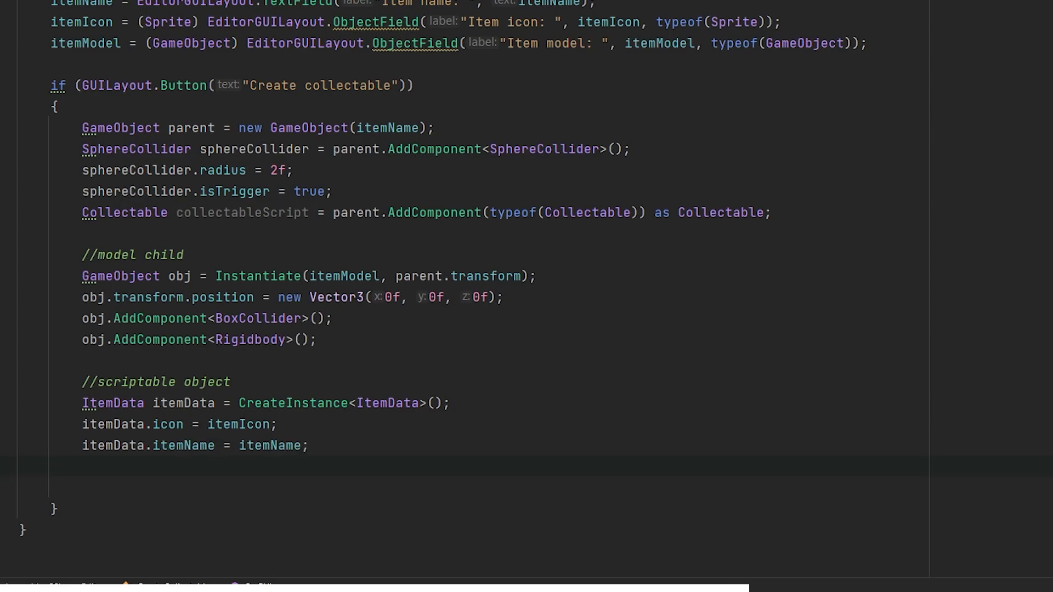
pyautogui.write('collectableScript.data =')
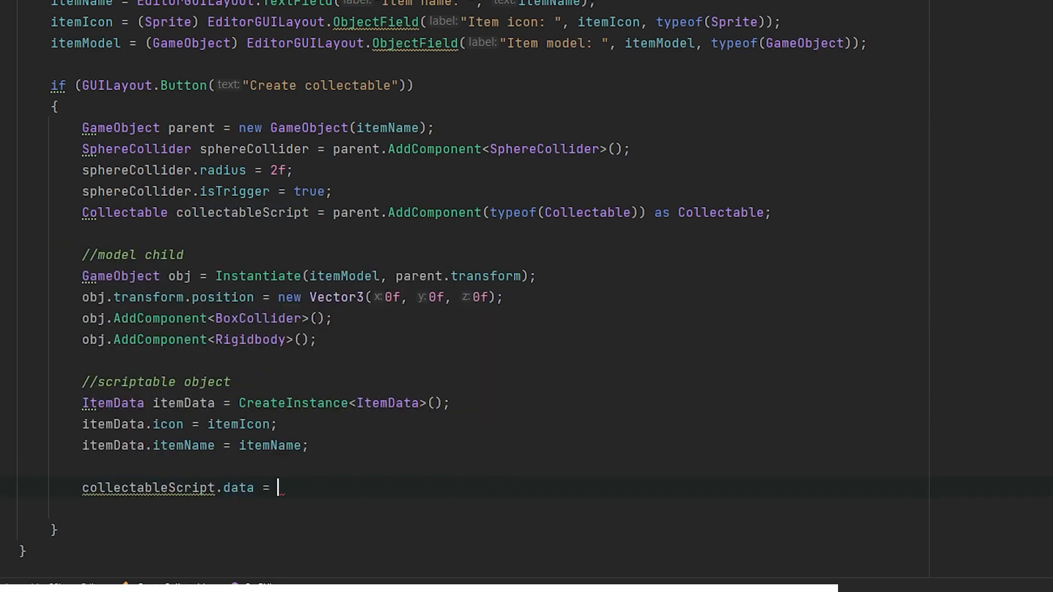
pyautogui.write('itemData')
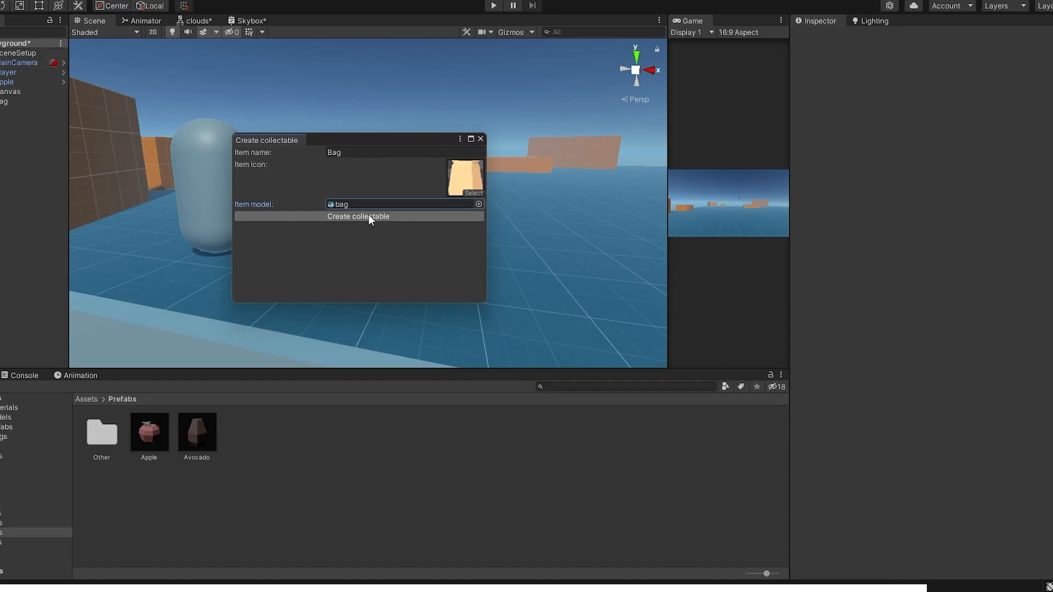
pyautogui.click(359, 216)
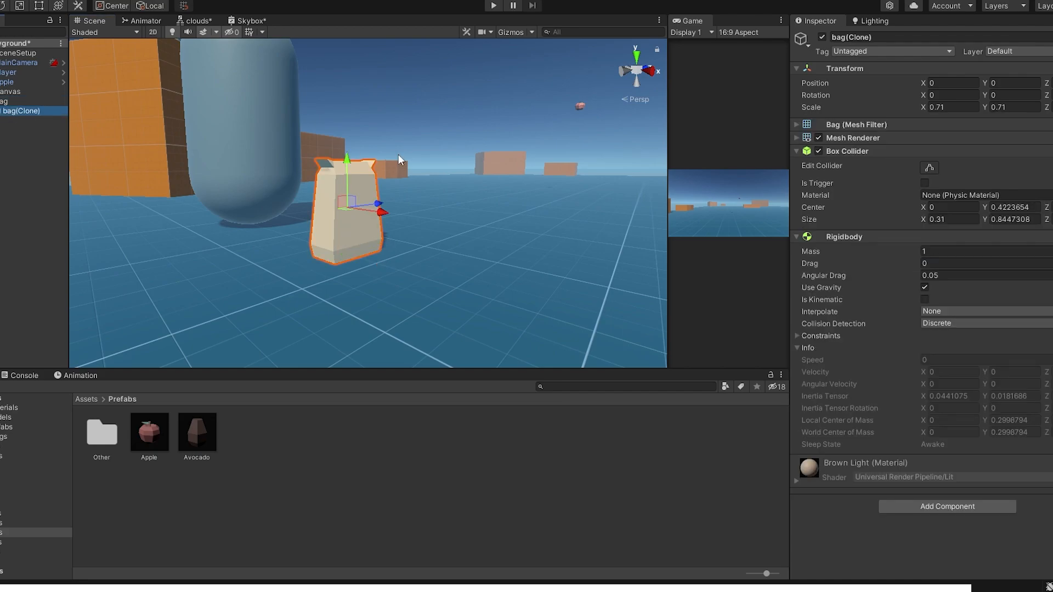
pyautogui.moveTo(663, 174)
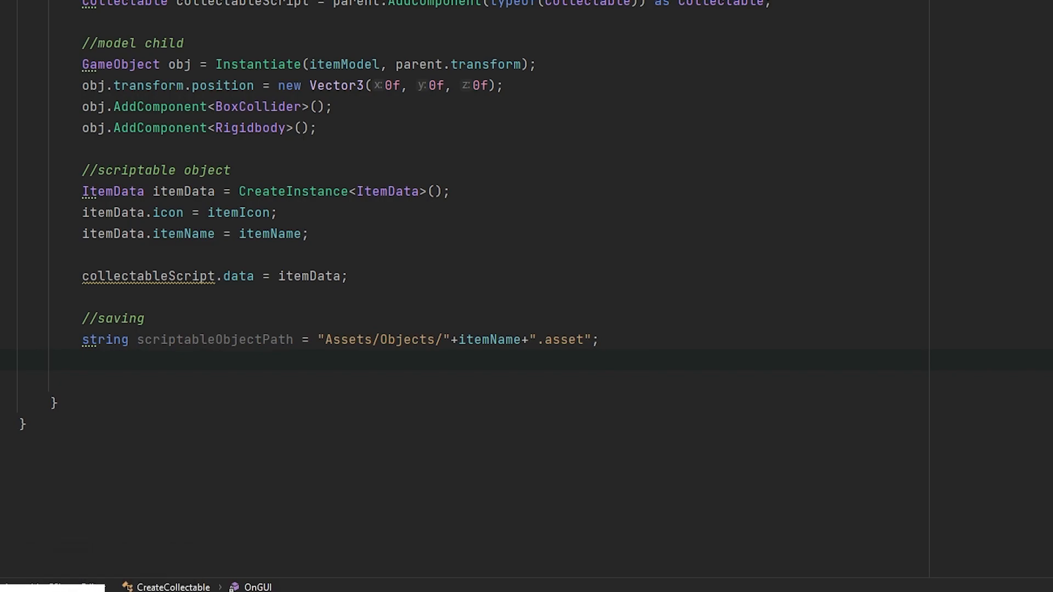
# - Save the ItemData asset and prefab, destroy the scene parent, and pick the avocado sprite icon
pyautogui.write('string prefabPath = "Assets/Prefabs/" + itemName + ".prefab";')
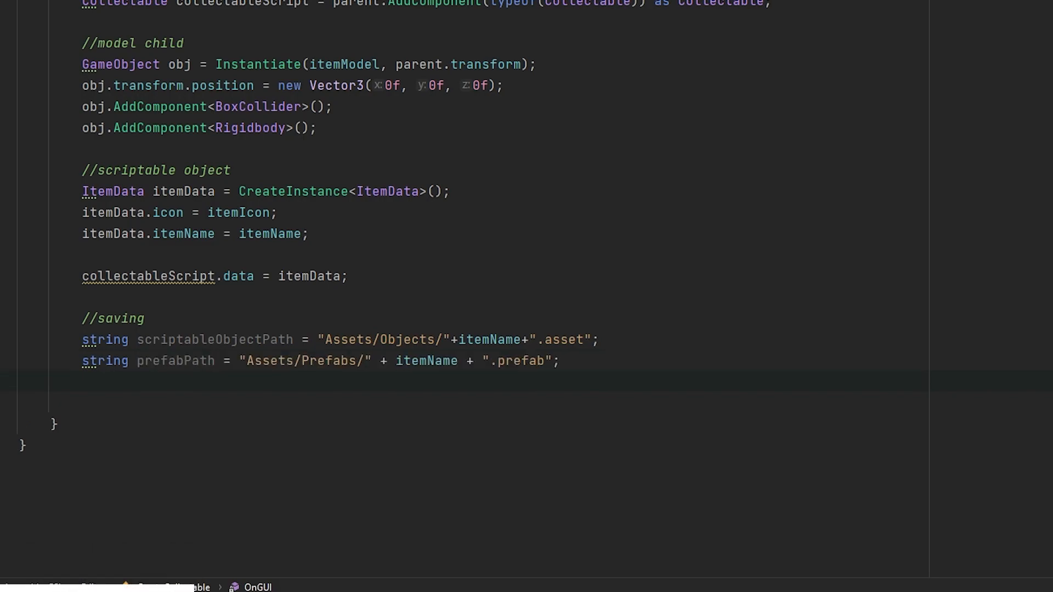
pyautogui.write('AssetDatabase.CreateAsset(itemData, scriptableObjectPath);')
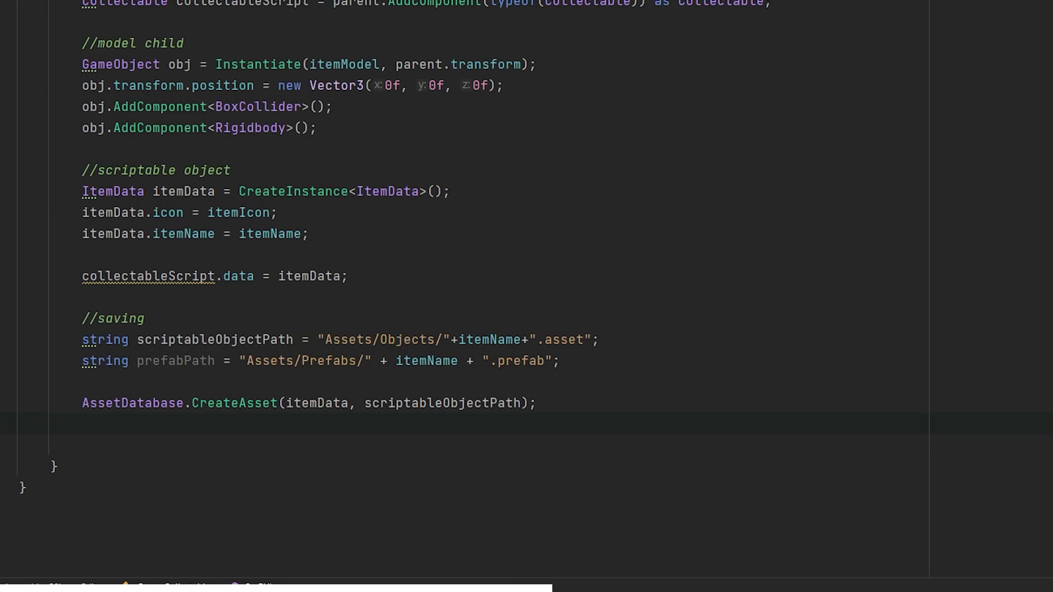
pyautogui.write('PrefabUtility.SaveAsPrefabAsset(parent, prefabPath);')
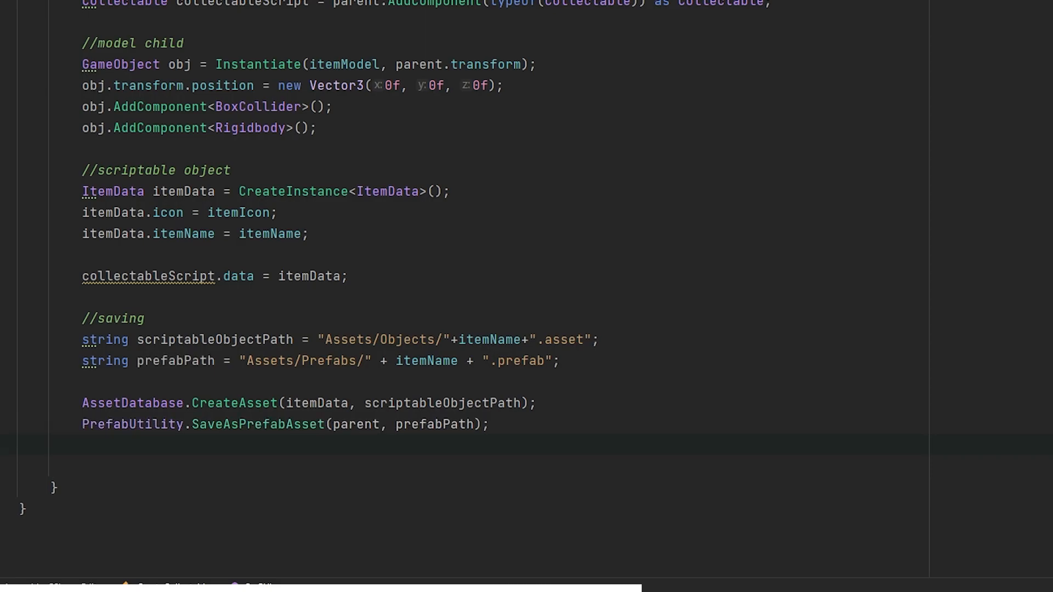
pyautogui.write('DestroyImmediate();')
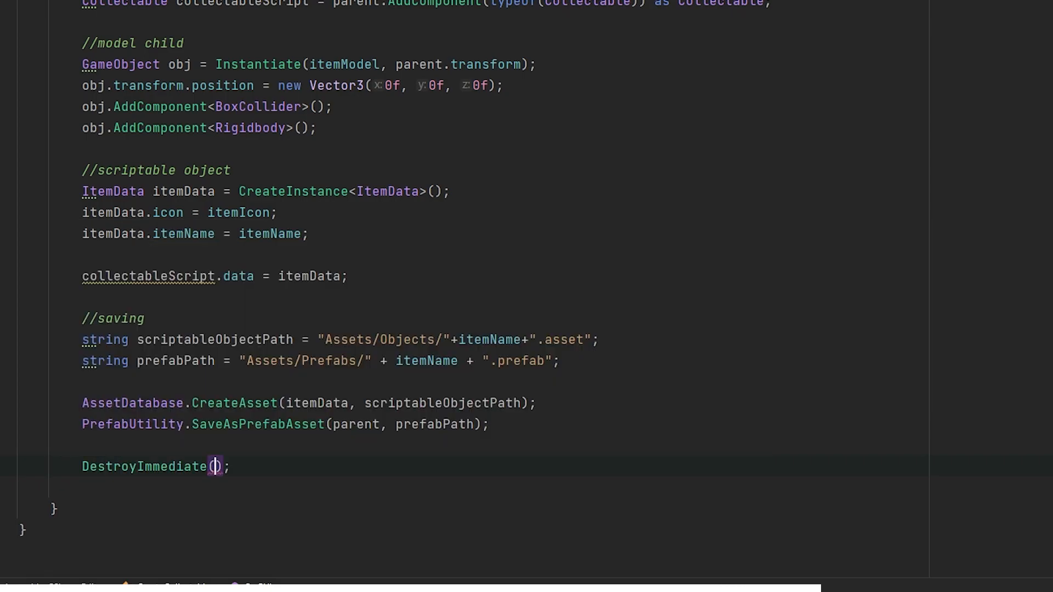
pyautogui.write('parent')
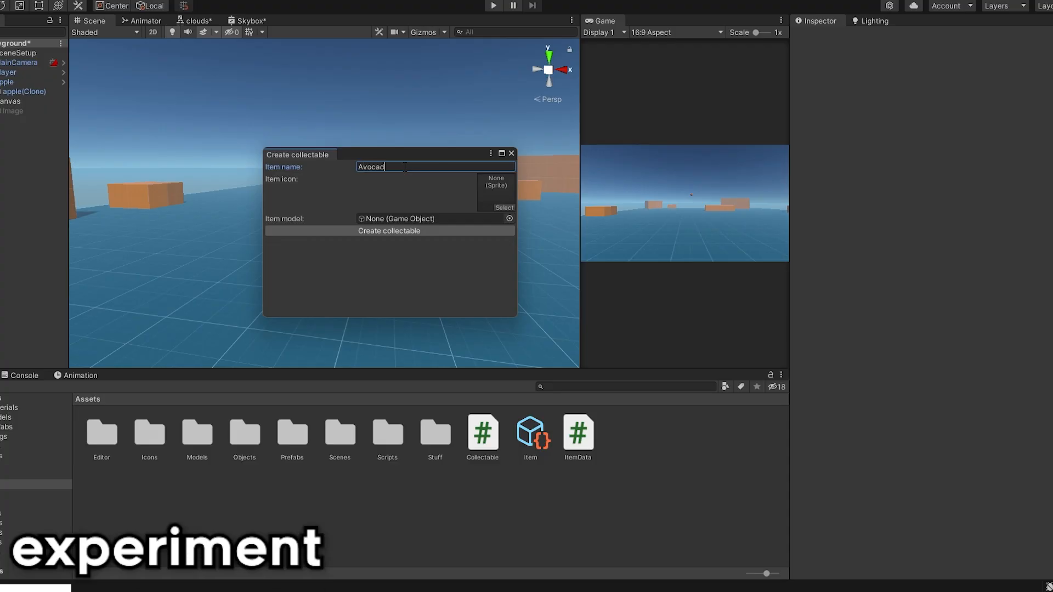
pyautogui.click(503, 207)
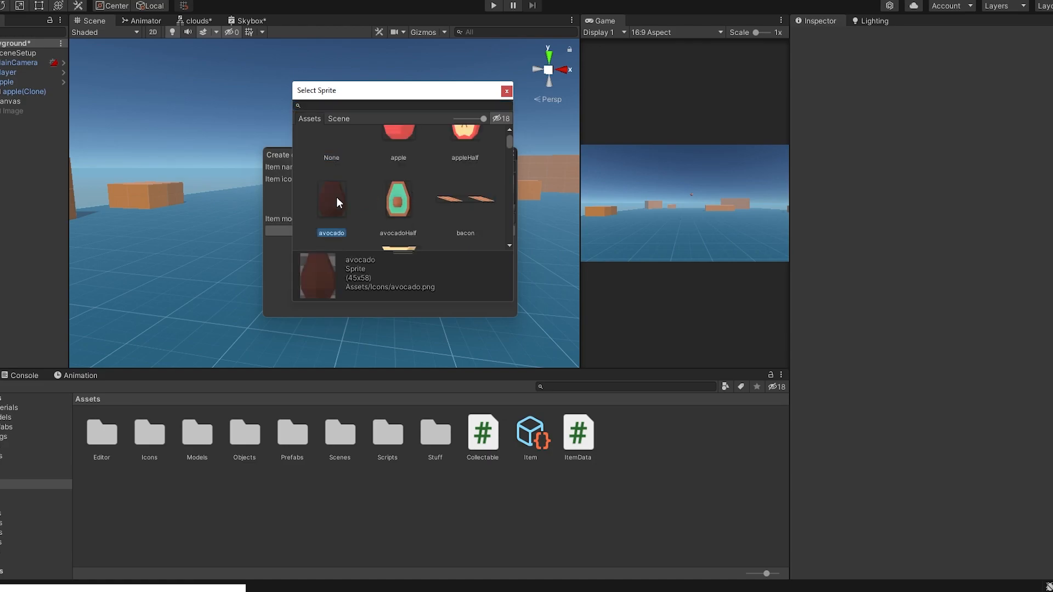
pyautogui.doubleClick(331, 201)
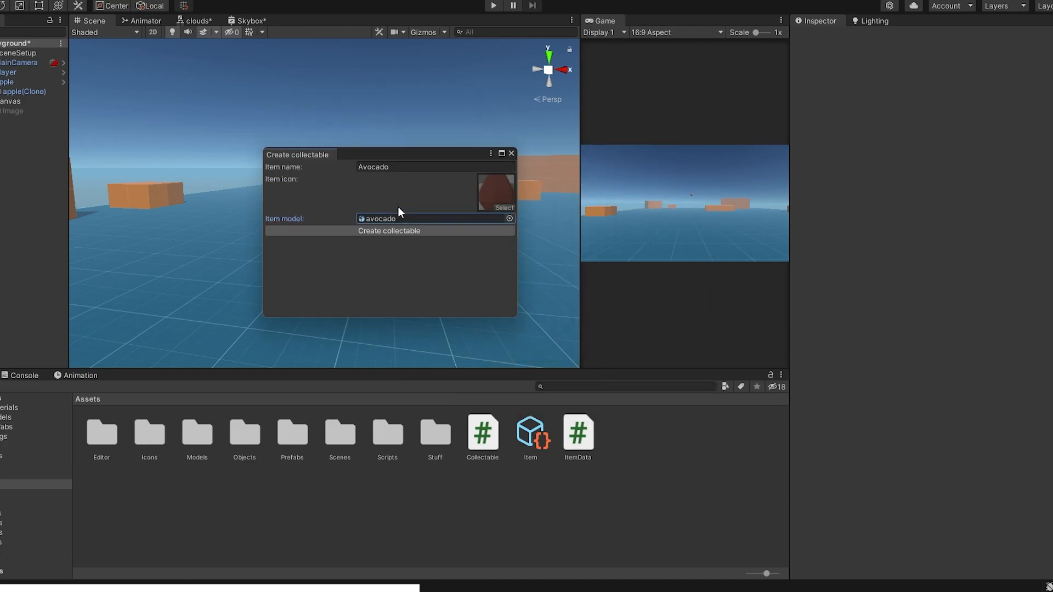